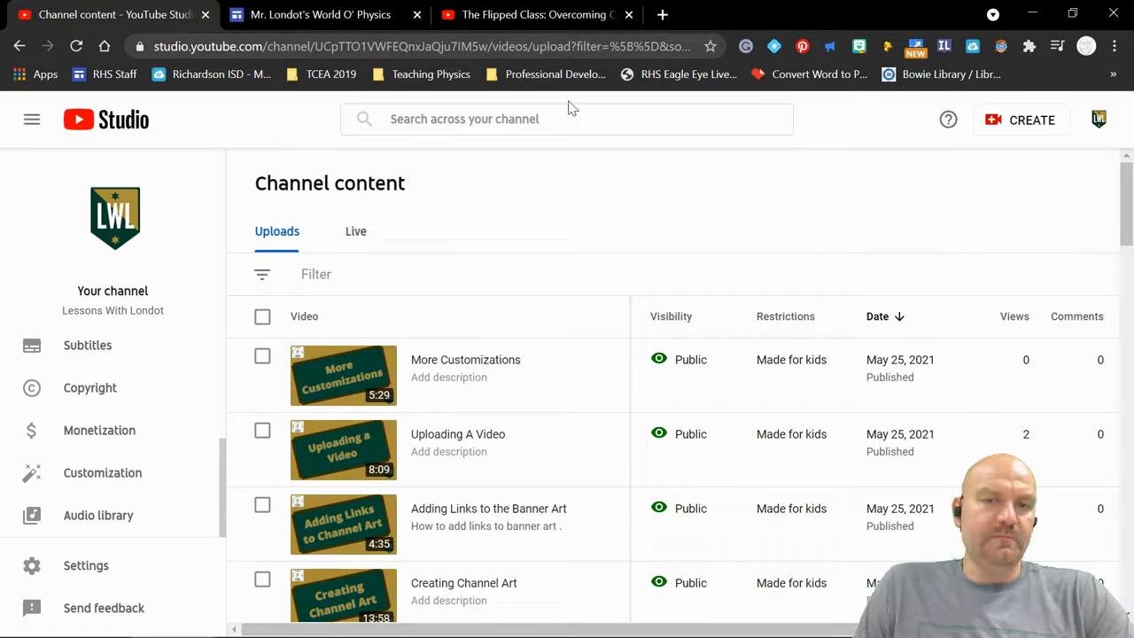
mouse_move(530, 176)
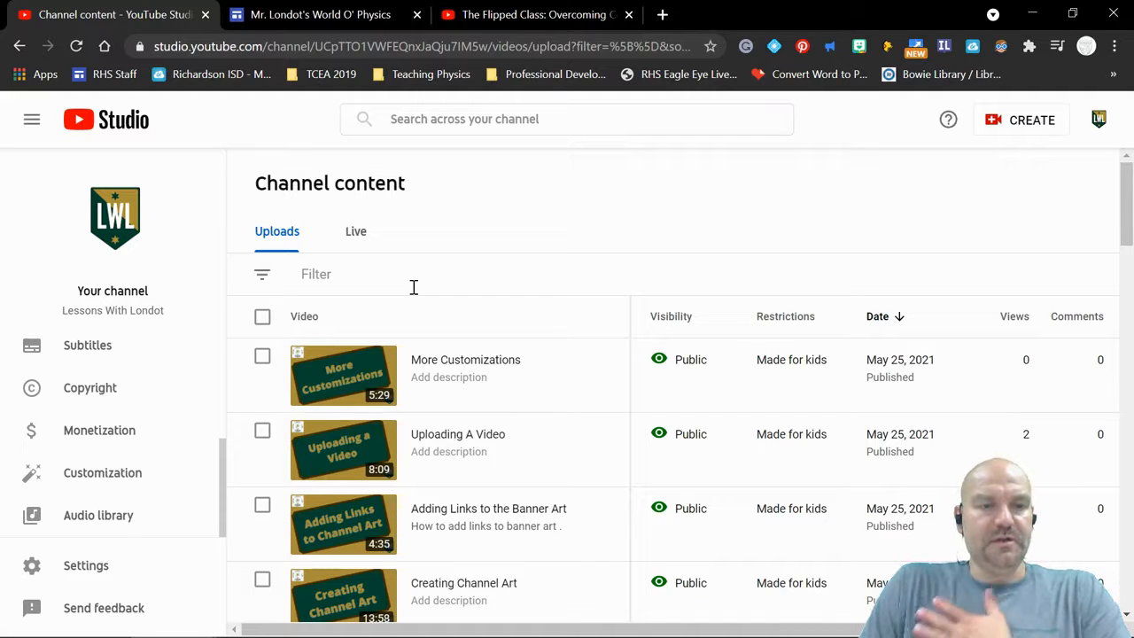
mouse_move(585, 463)
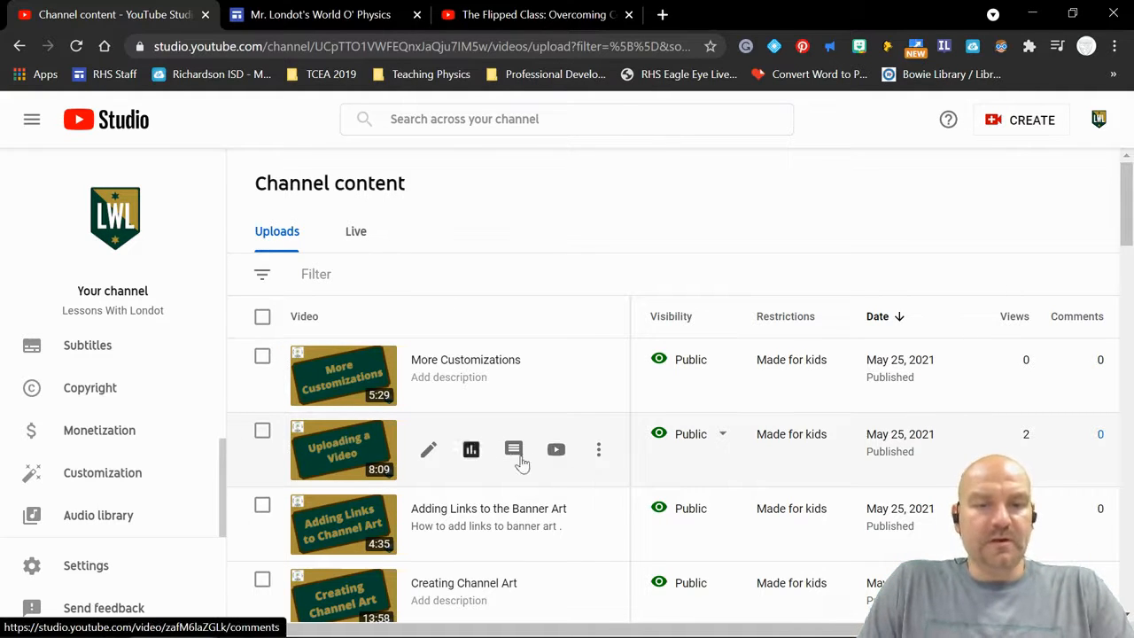
mouse_move(269, 443)
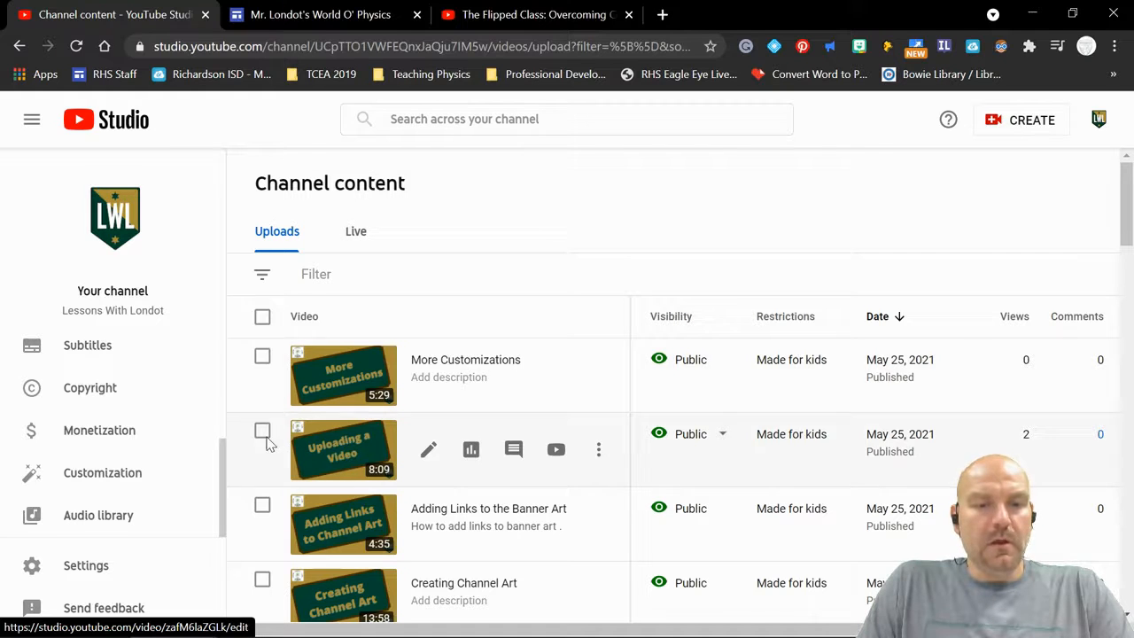
mouse_move(452, 445)
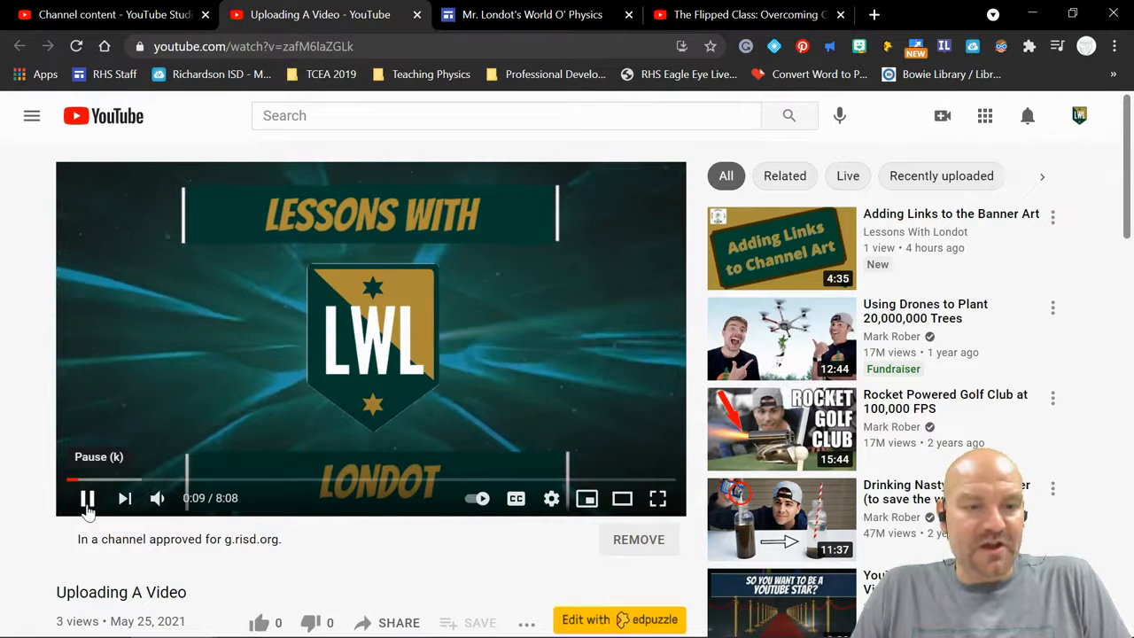
- Pause playback at 4:33, the start of the Uploading From Your Device part
click(89, 499)
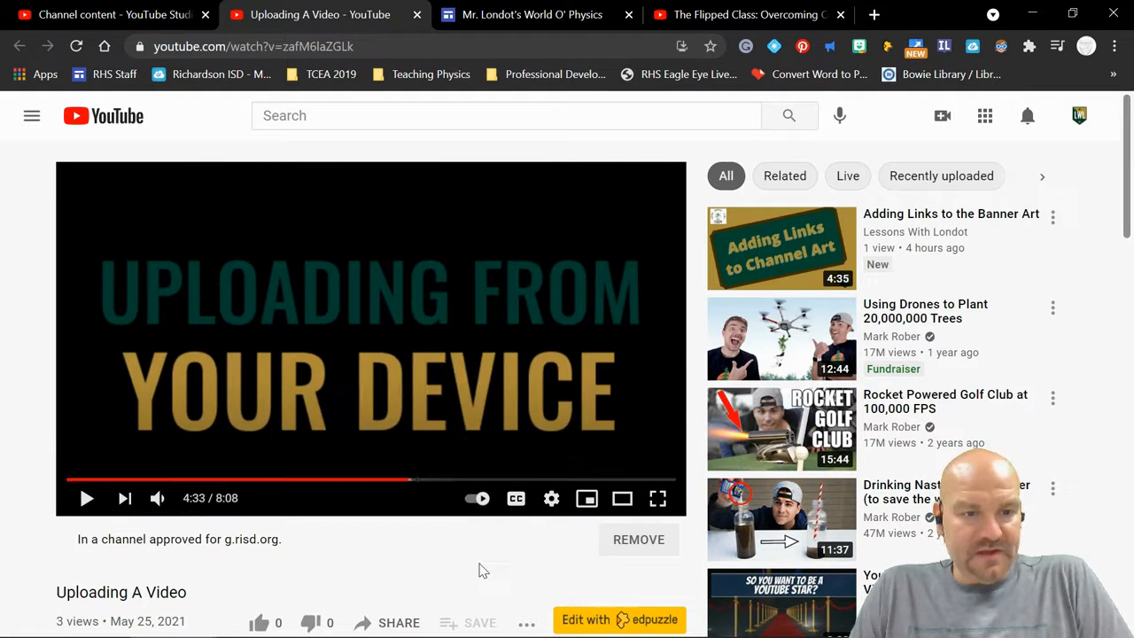
mouse_move(479, 570)
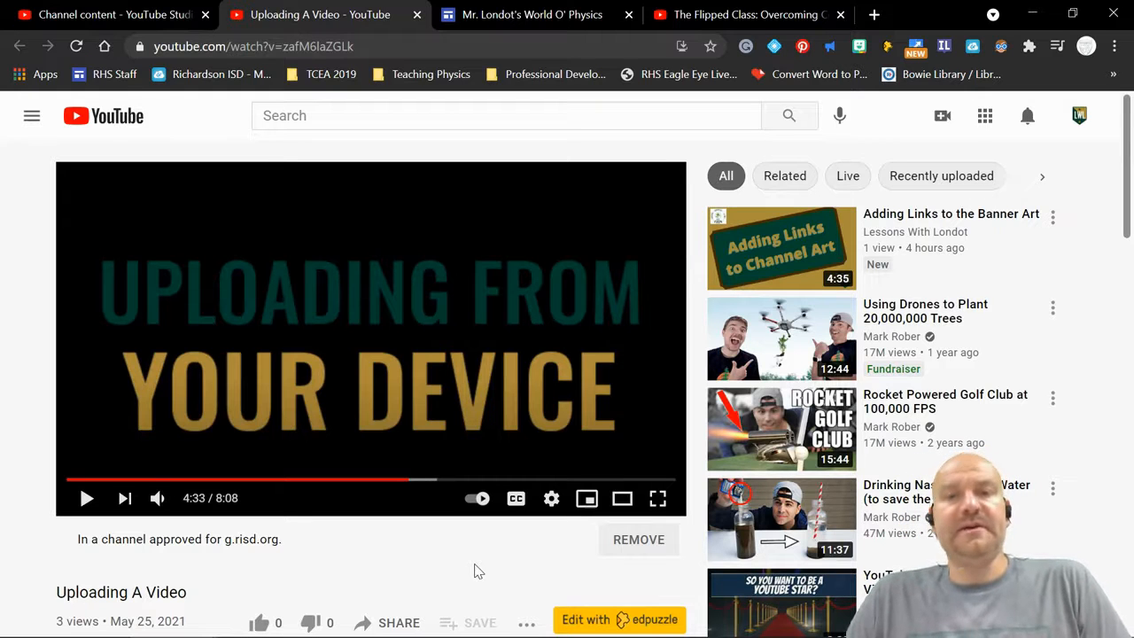
mouse_move(496, 571)
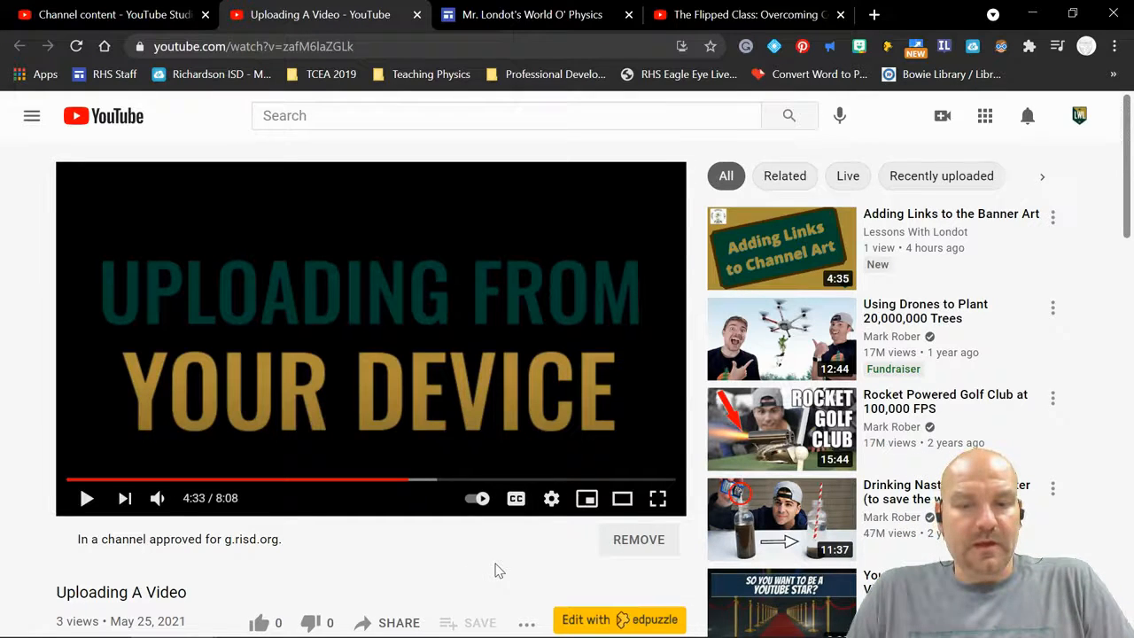
scroll(down, 3)
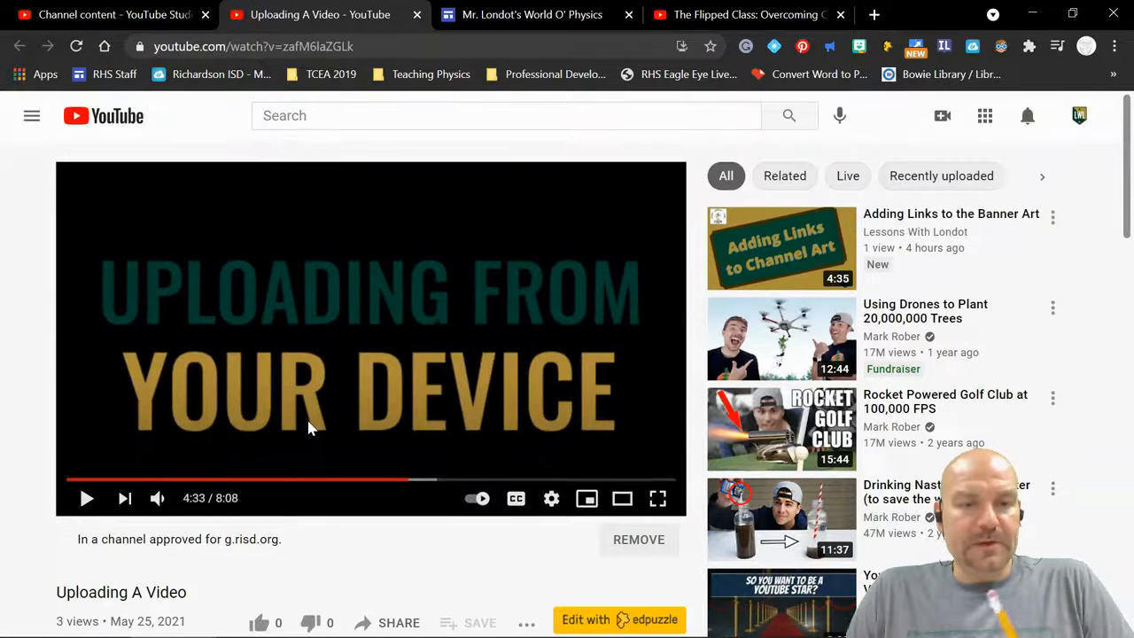
scroll(down, 3)
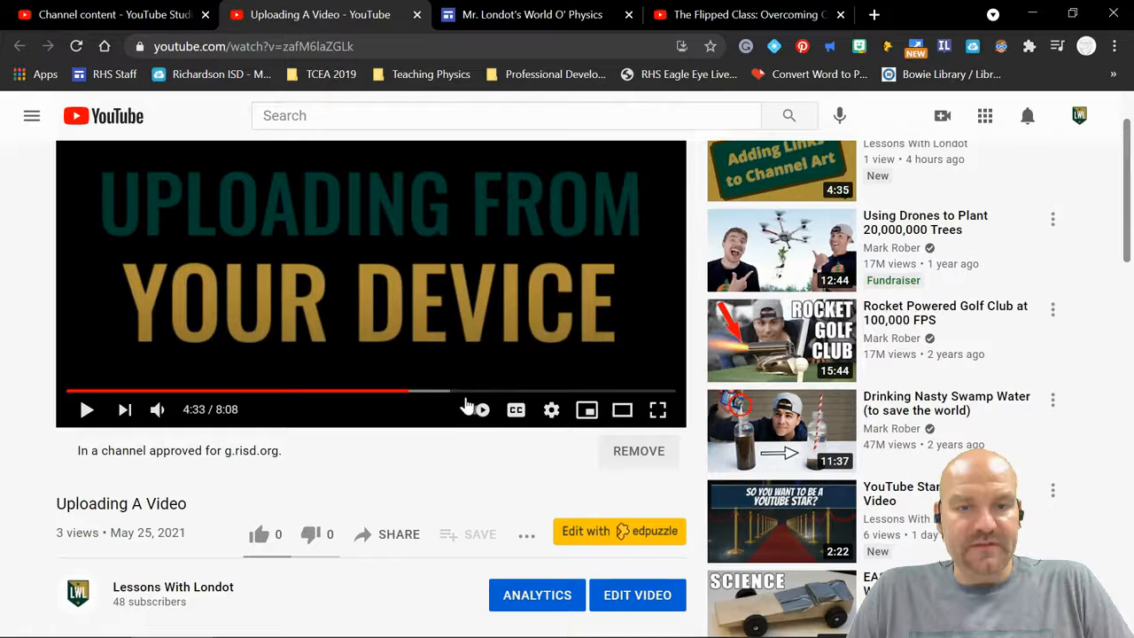
mouse_move(160, 411)
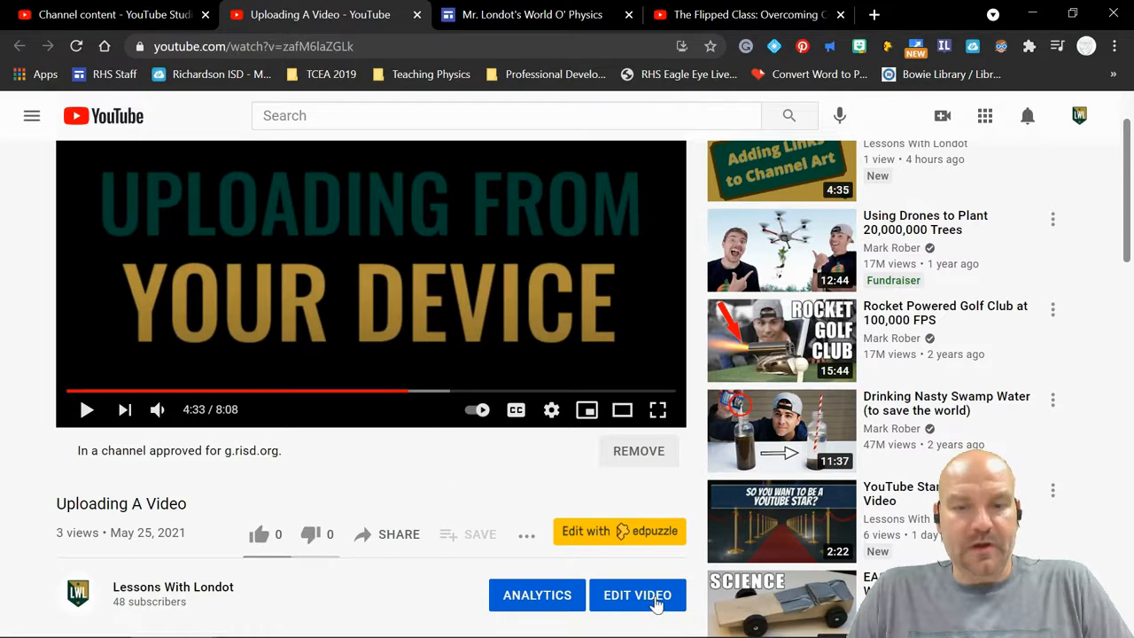
- Open the Uploading A Video details page in YouTube Studio via Edit Video
click(638, 595)
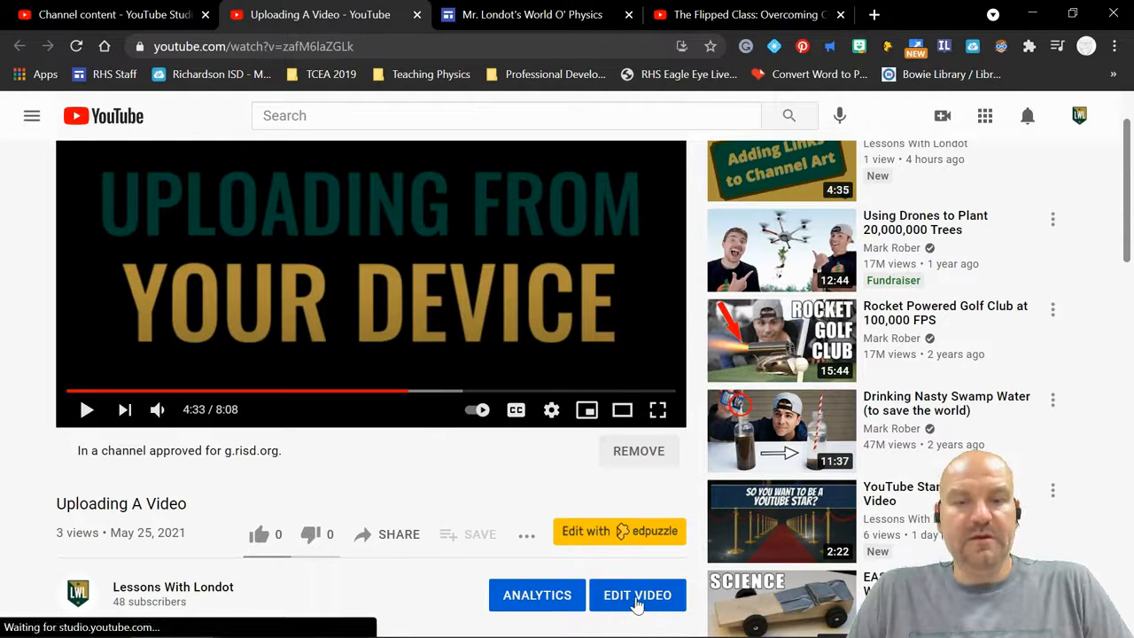
click(638, 595)
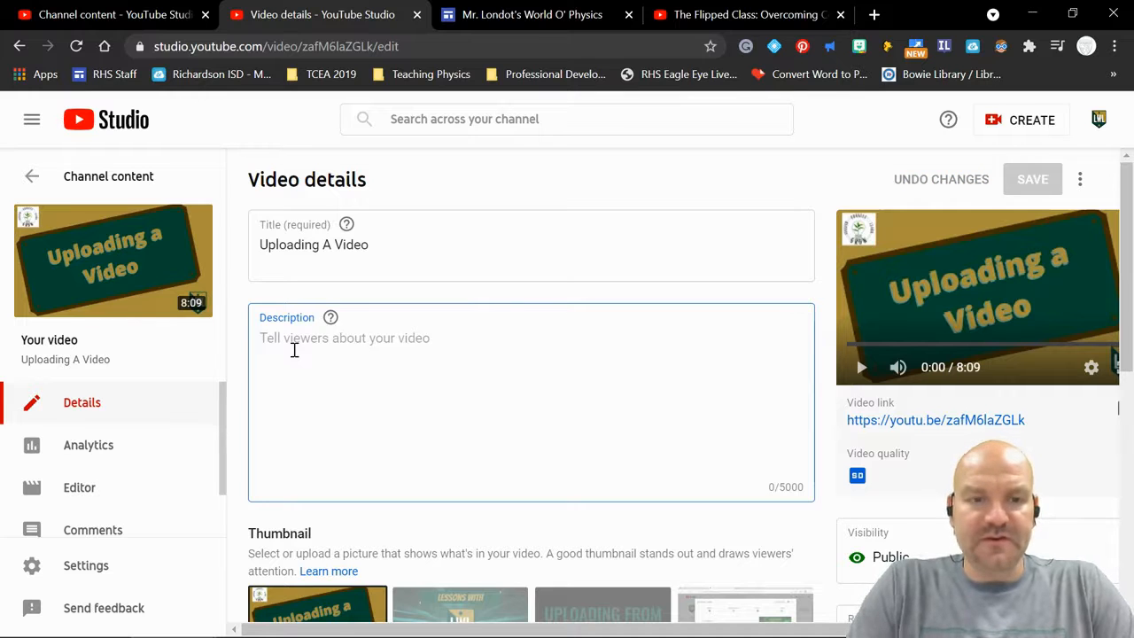
- Enter the first chapter lines: 0:00 - Introduction and 0:12 - Uploading from WeVideo
text(0:00 -)
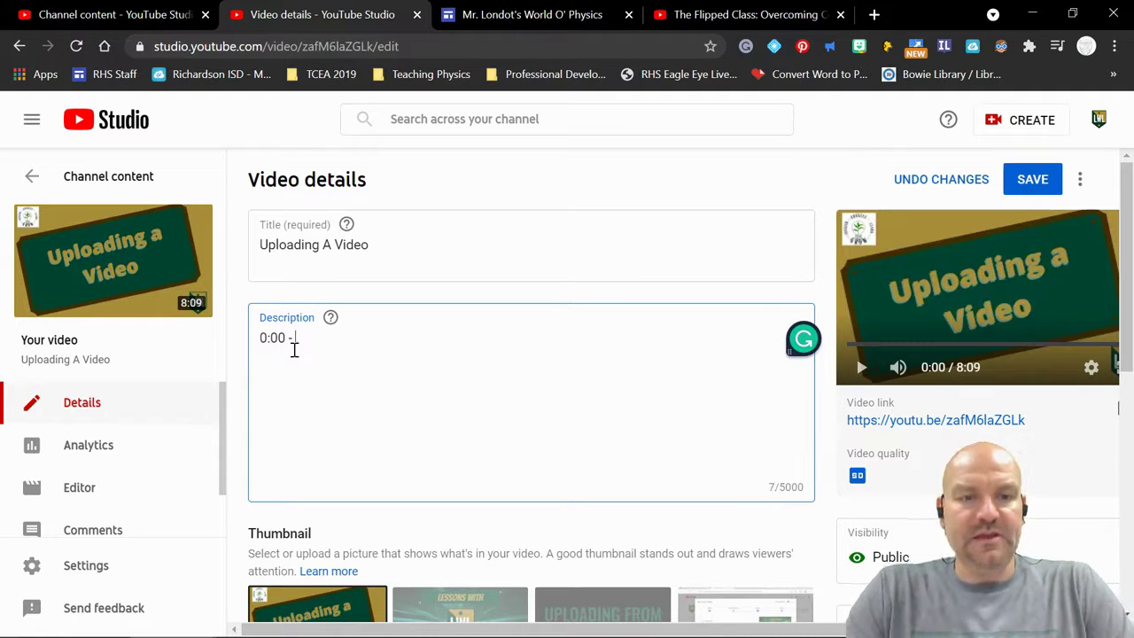
text(Introducti)
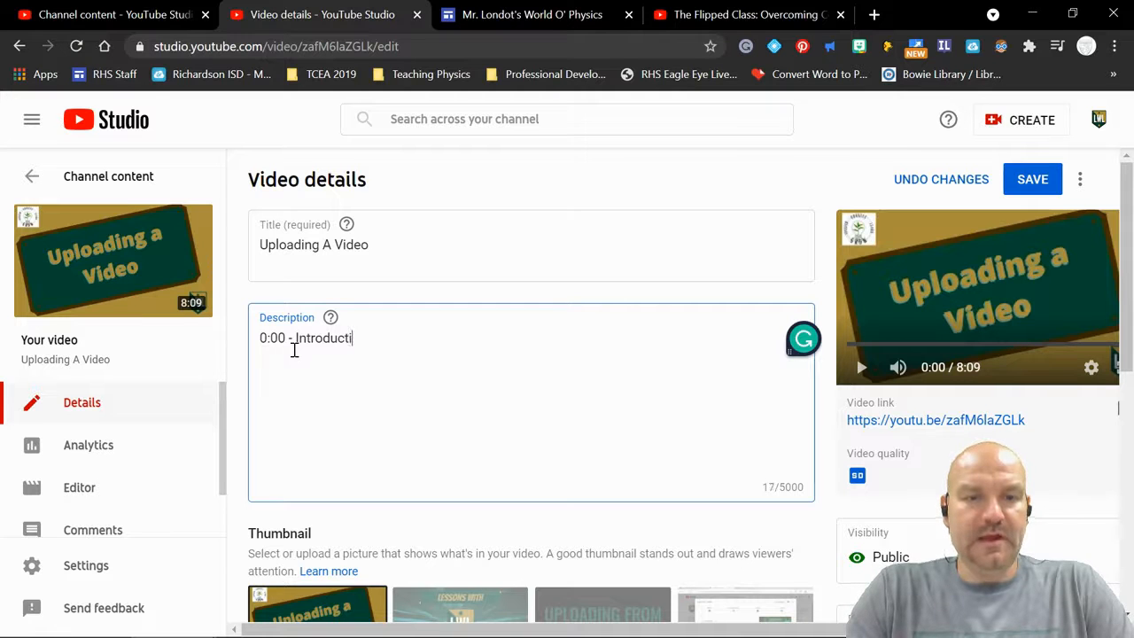
text(on)
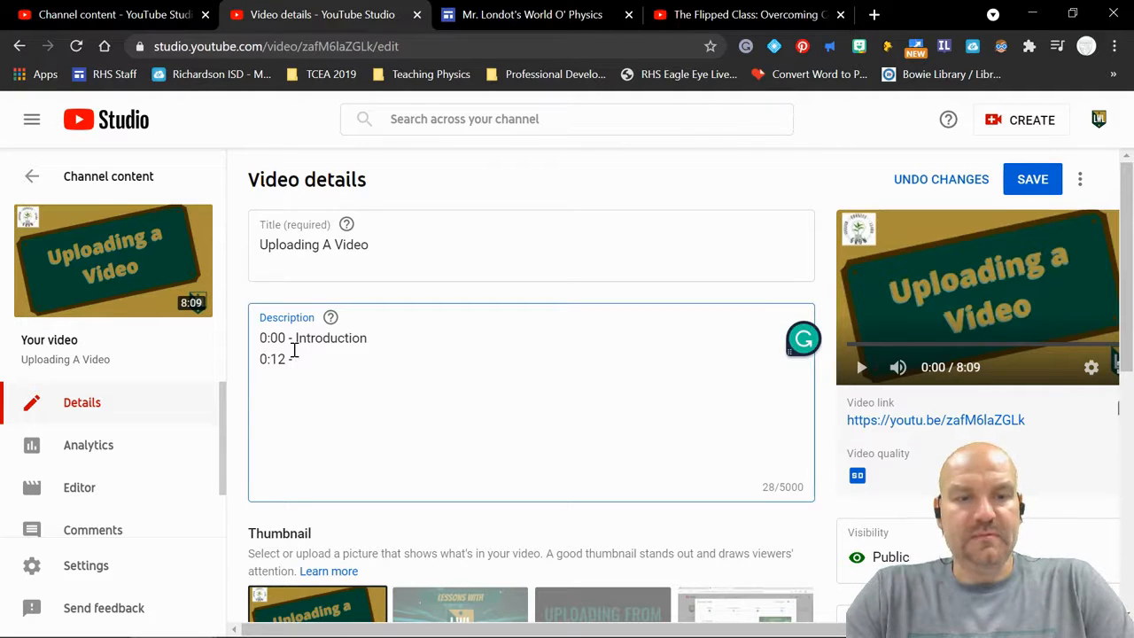
text(Uplo)
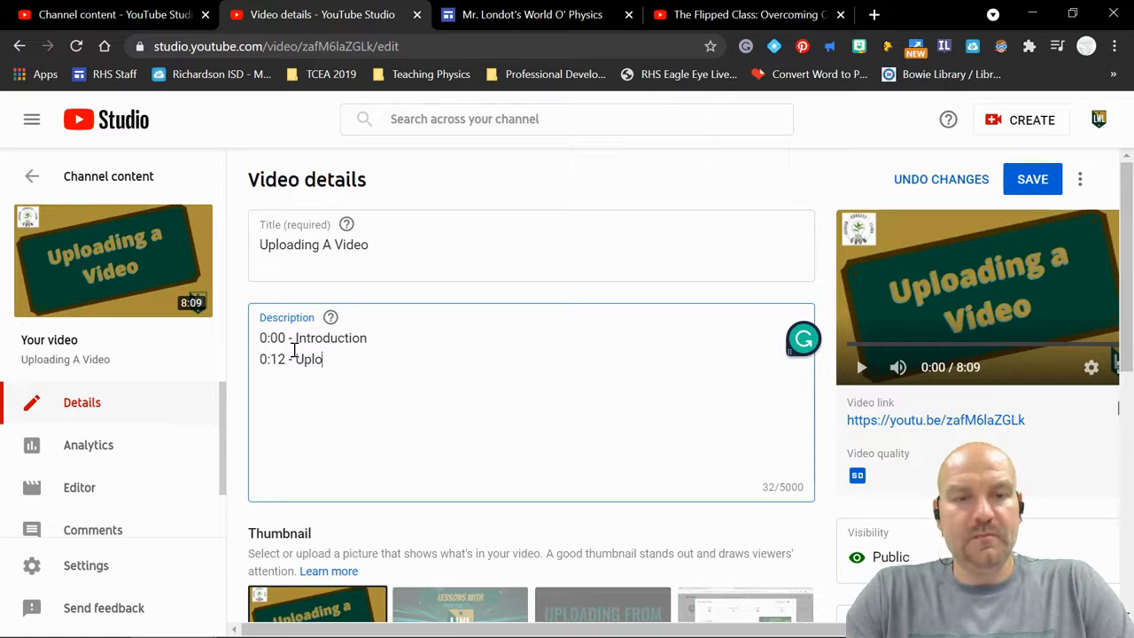
text(ading from WeVideo)
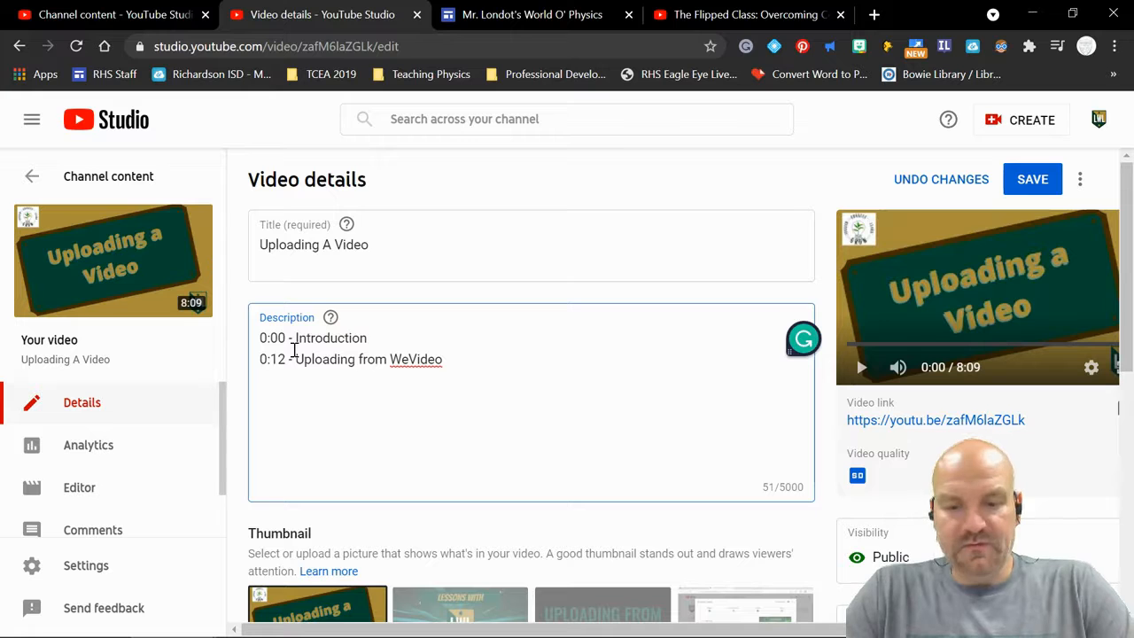
- Add the final chapter line 4:33 - Uploading from a device
text(4:33 - Uploading f)
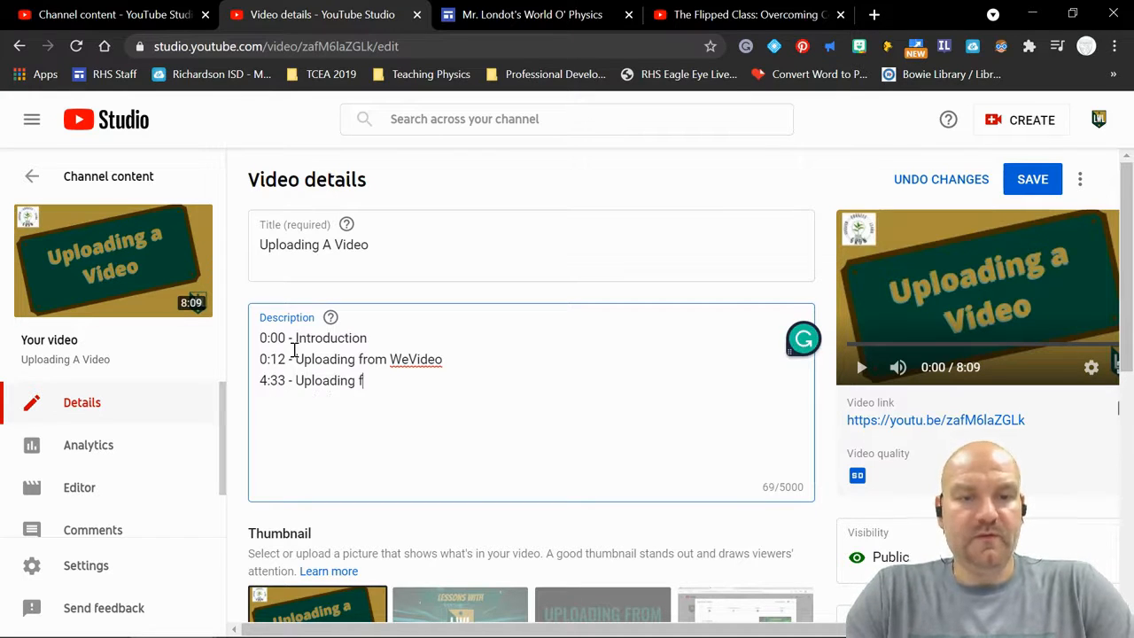
text(rom a)
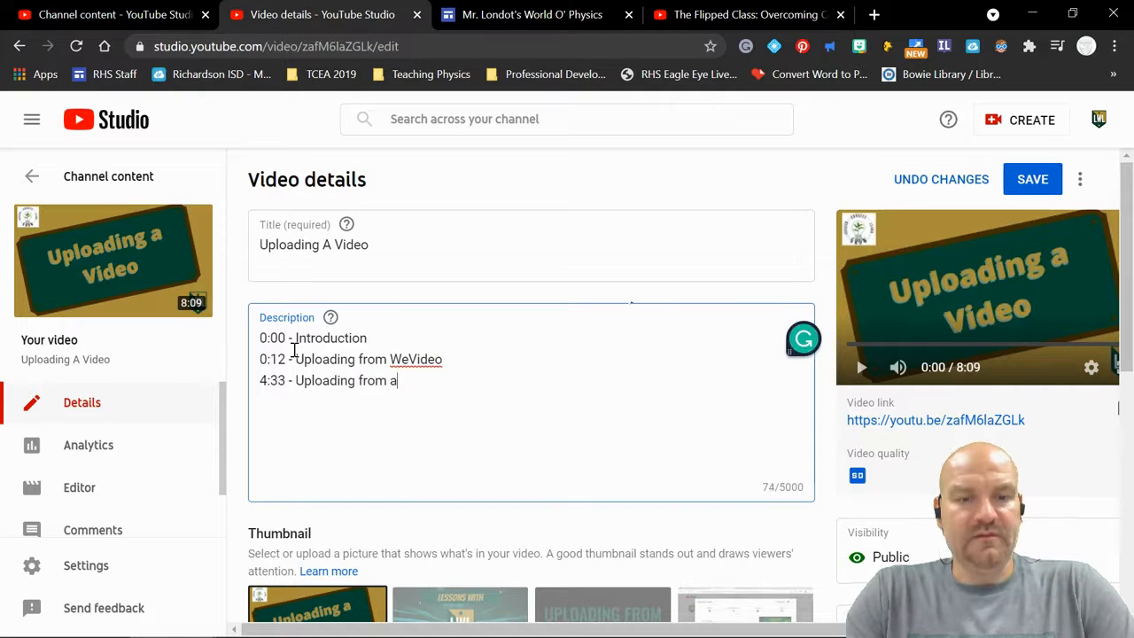
text(device)
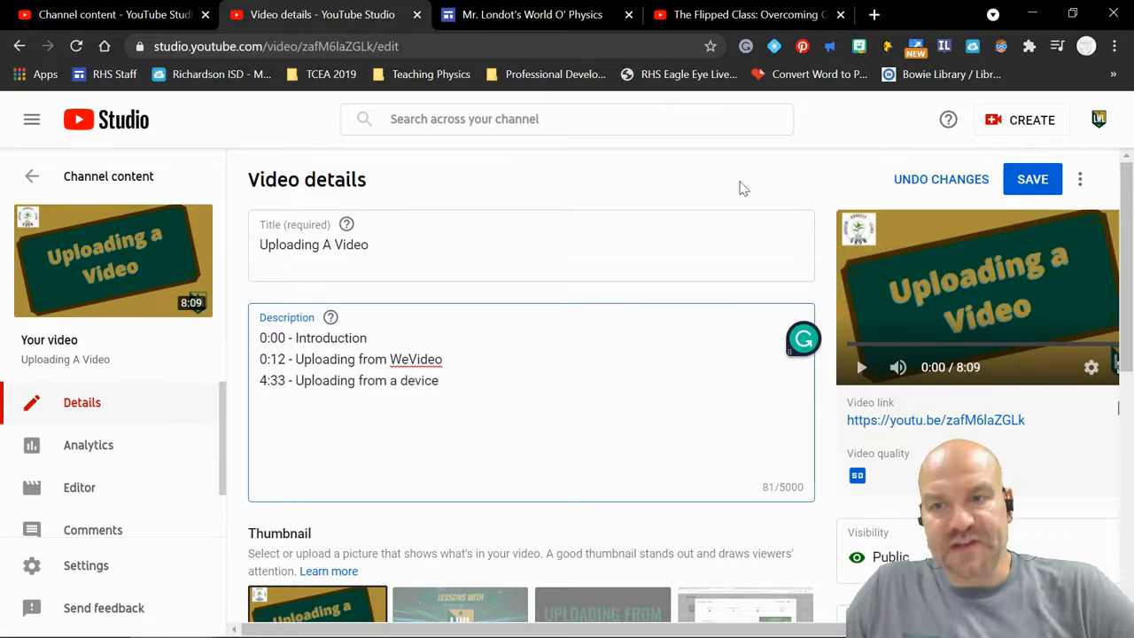
- Save the description, return to Channel content, close the physics tab and view the video on YouTube
click(1032, 179)
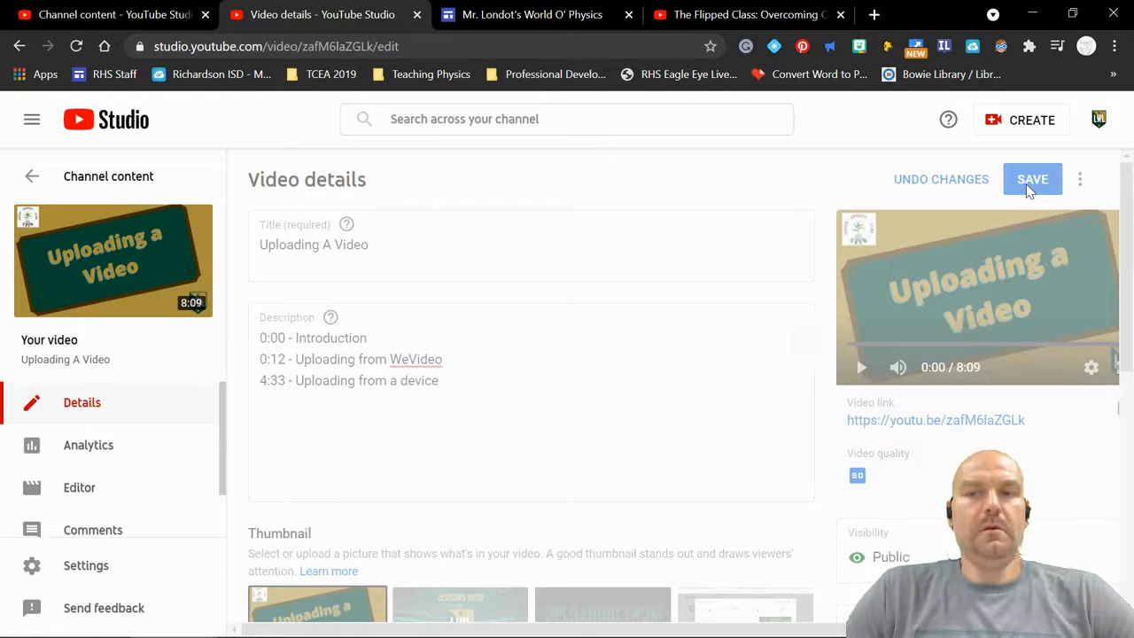
click(1033, 179)
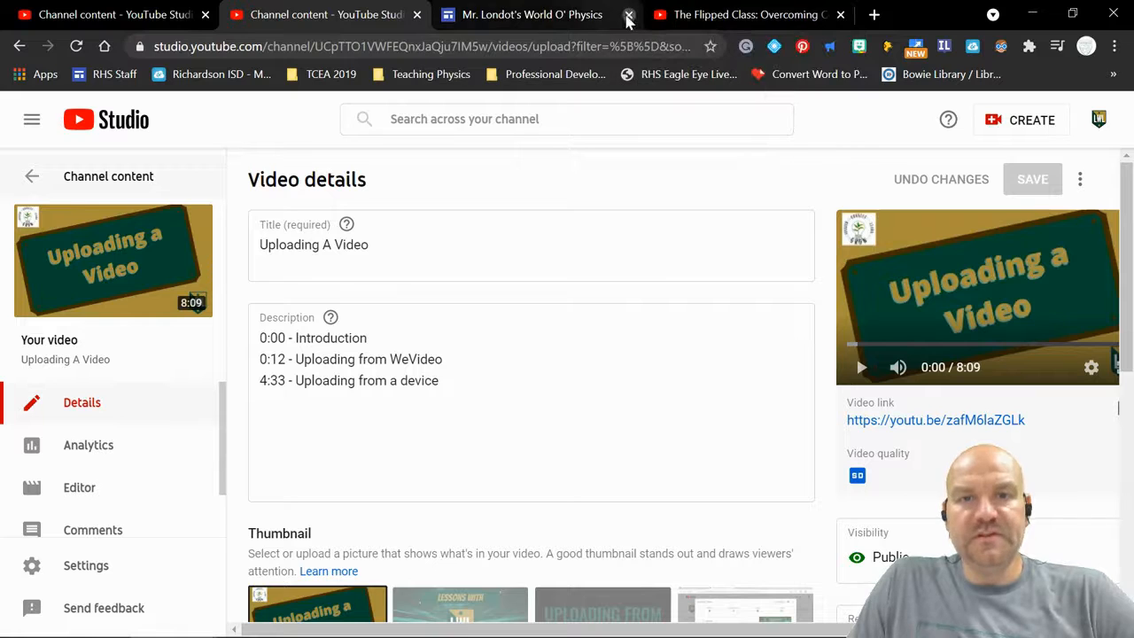
click(628, 14)
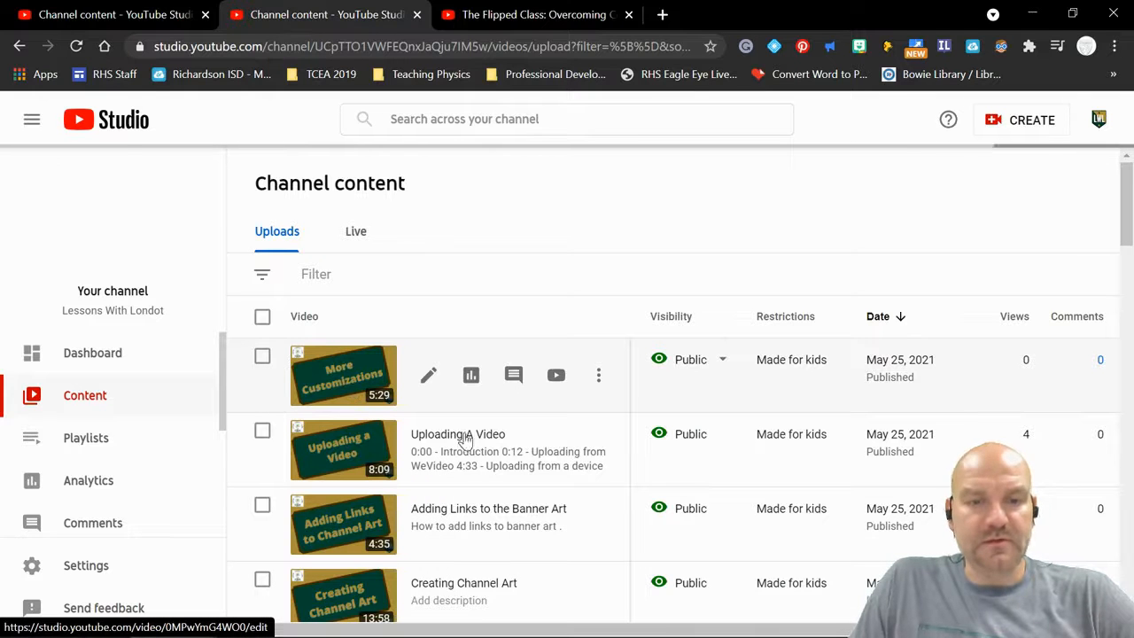
mouse_move(495, 467)
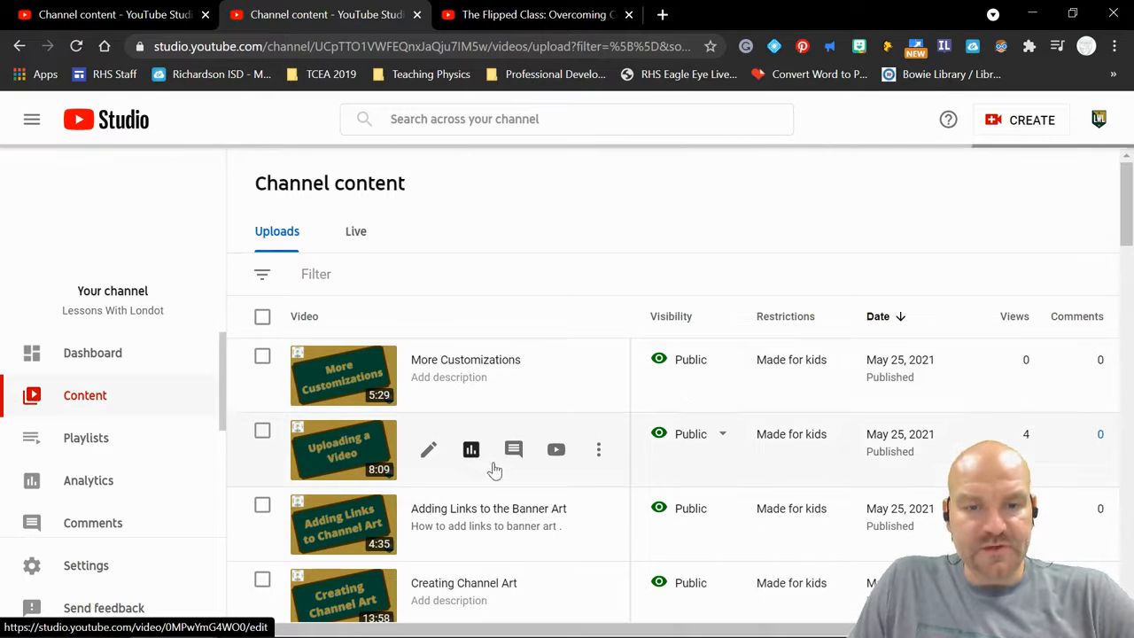
mouse_move(411, 480)
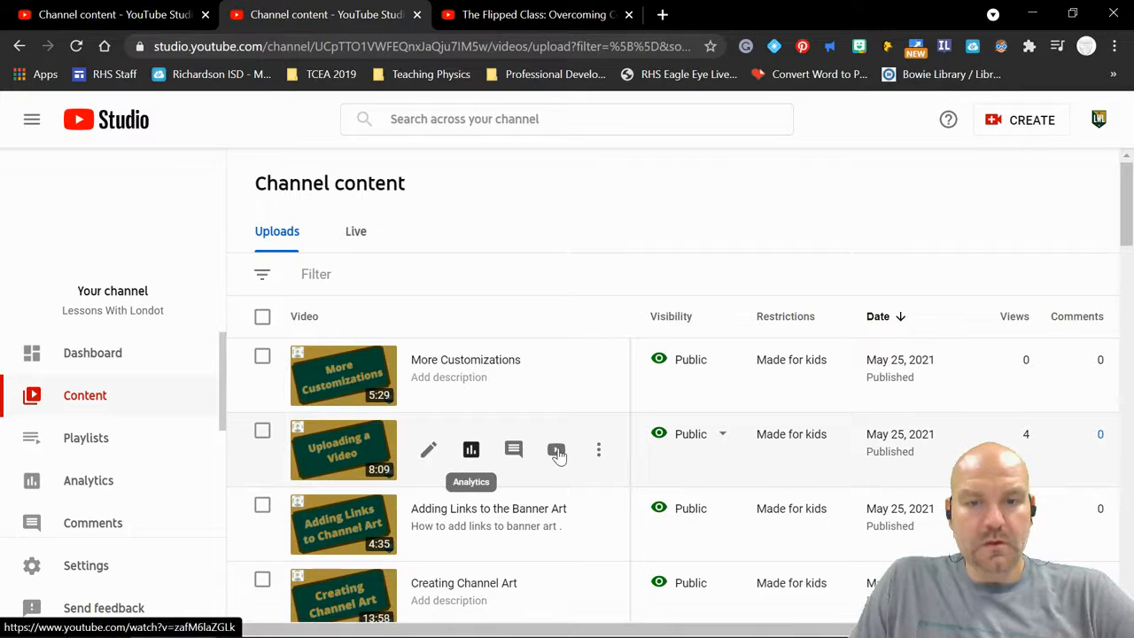
click(557, 450)
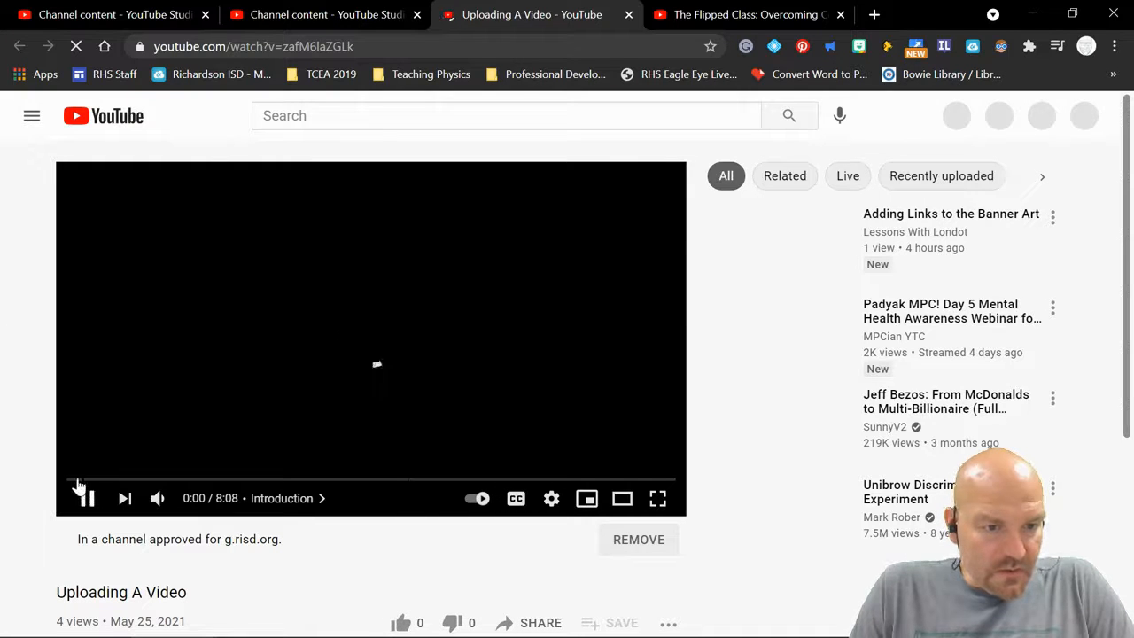
- Play the video and jump via the description links to the 0:12 and 4:33 chapters
click(89, 499)
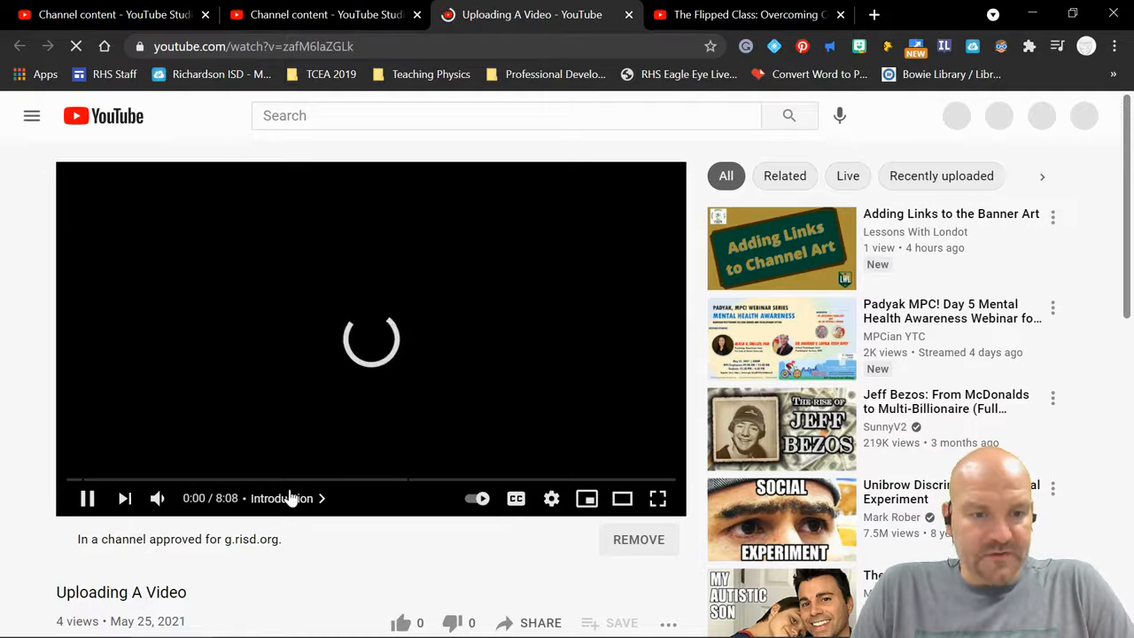
scroll(down, 3)
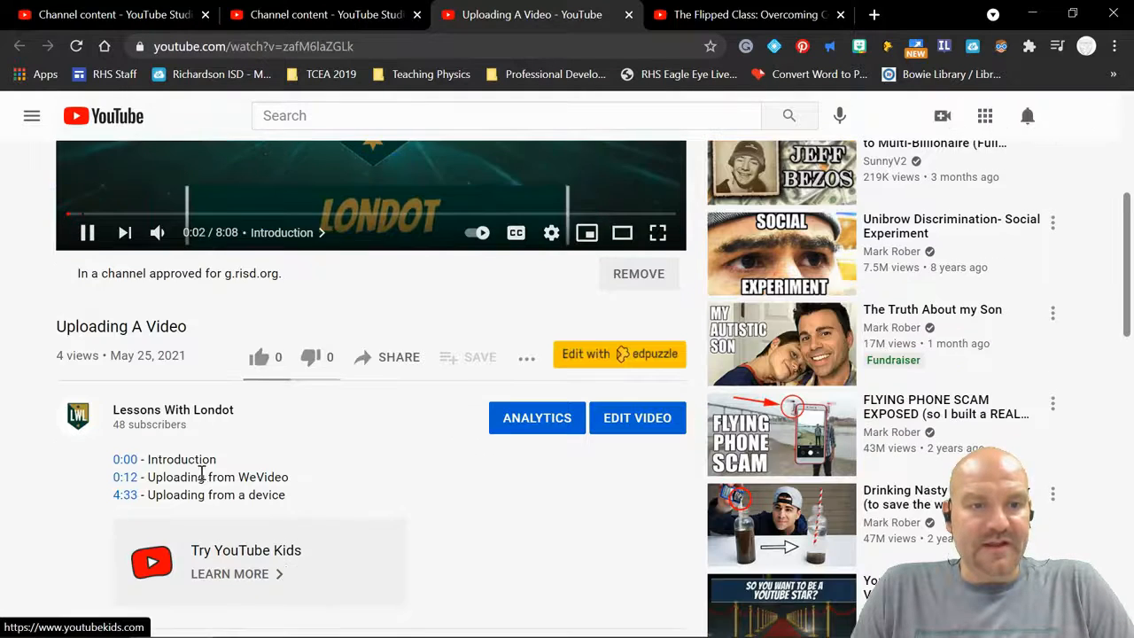
click(124, 477)
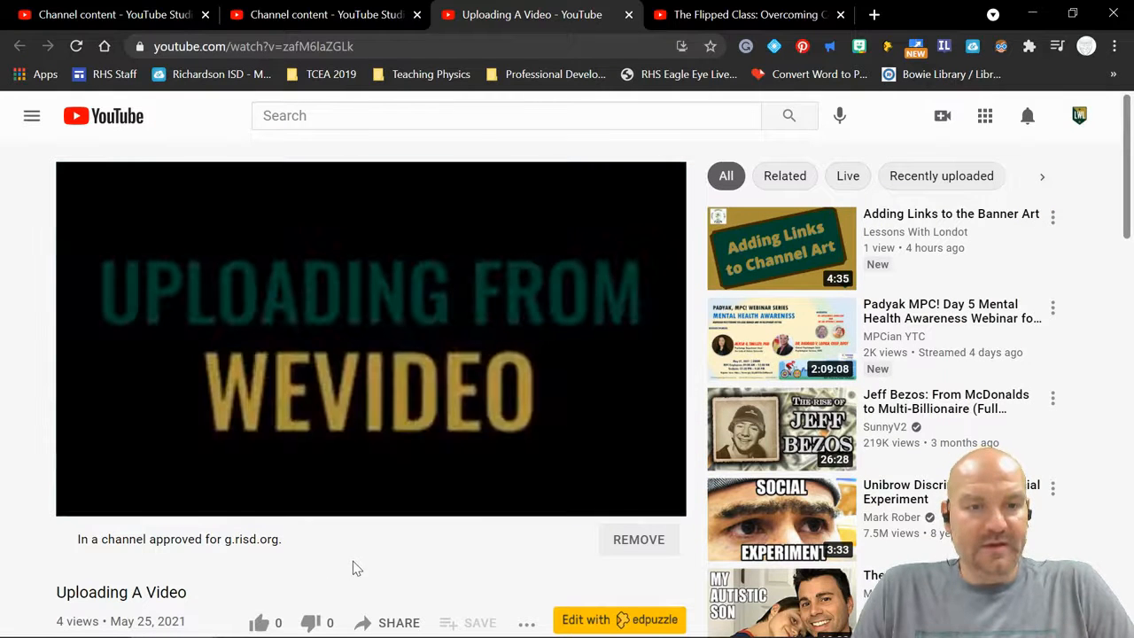
scroll(down, 3)
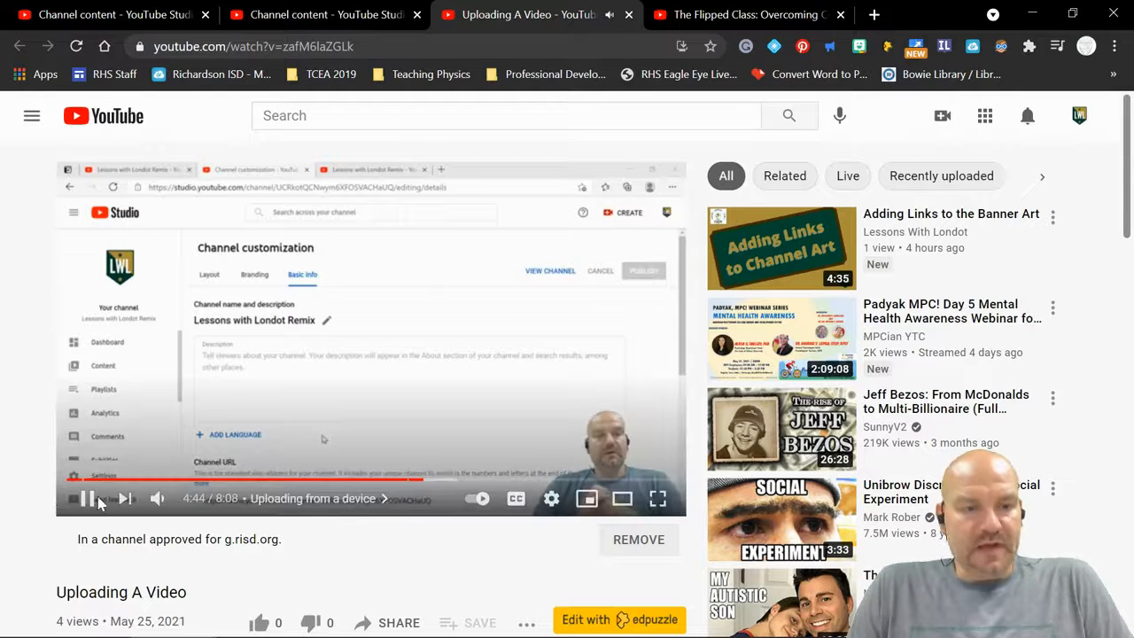
- Pause at 4:46 in the device chapter and review the description's timestamp links
click(89, 500)
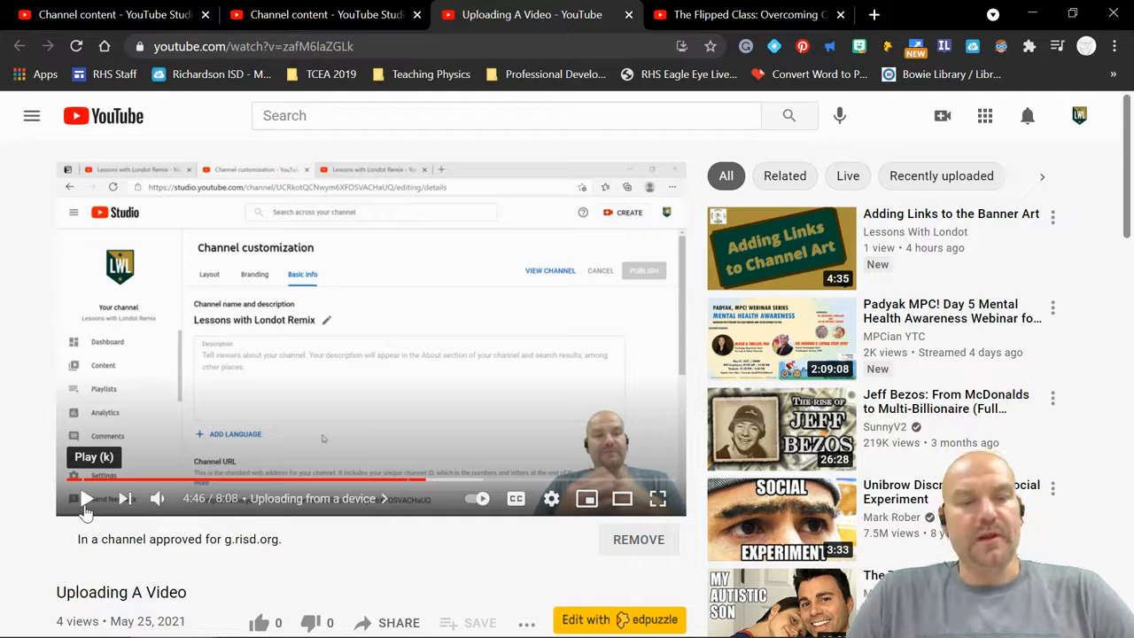
scroll(down, 3)
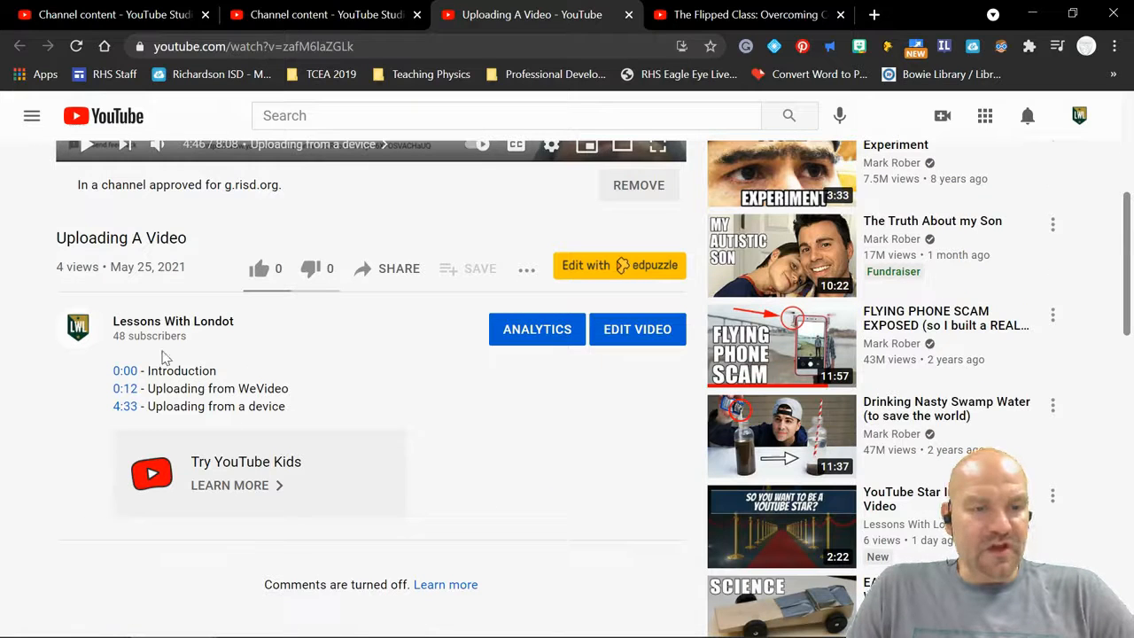
mouse_move(124, 406)
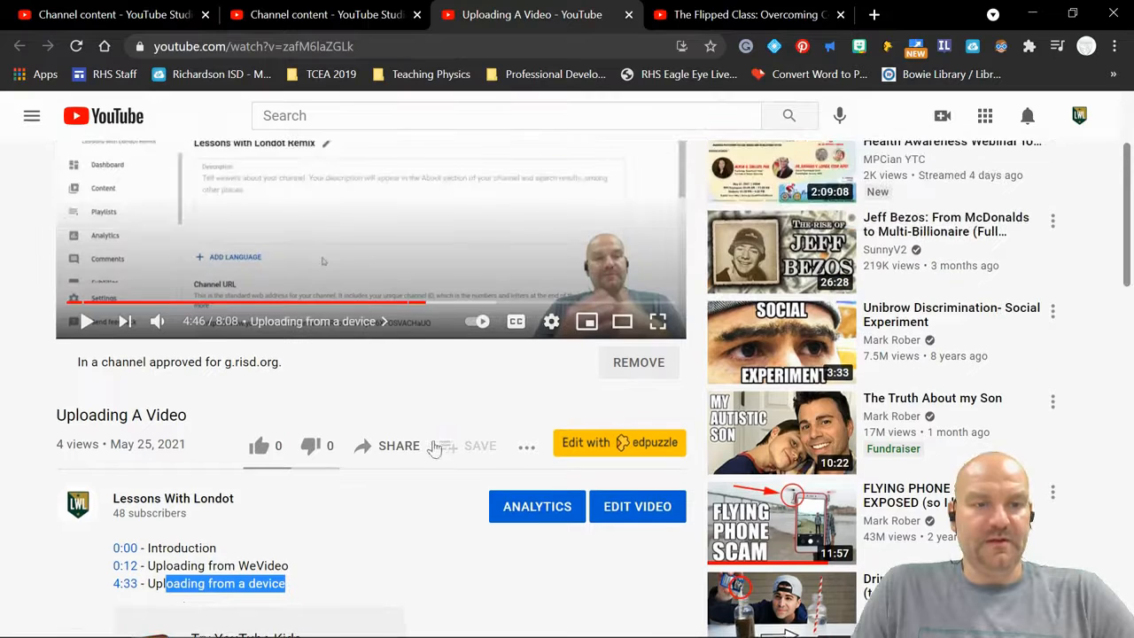
scroll(down, 3)
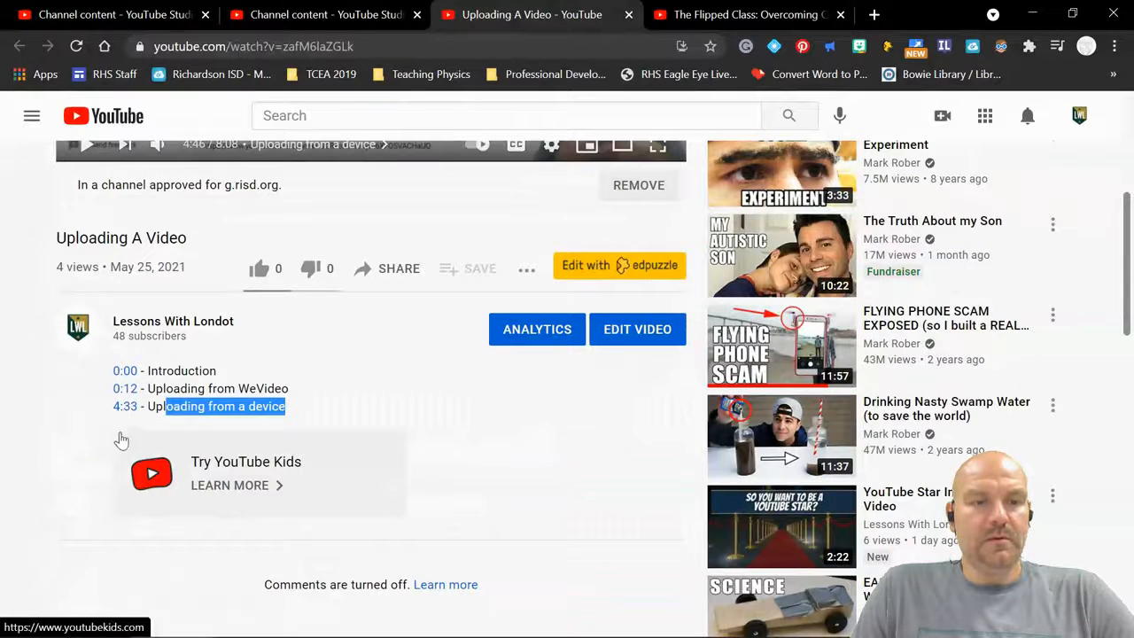
mouse_move(134, 443)
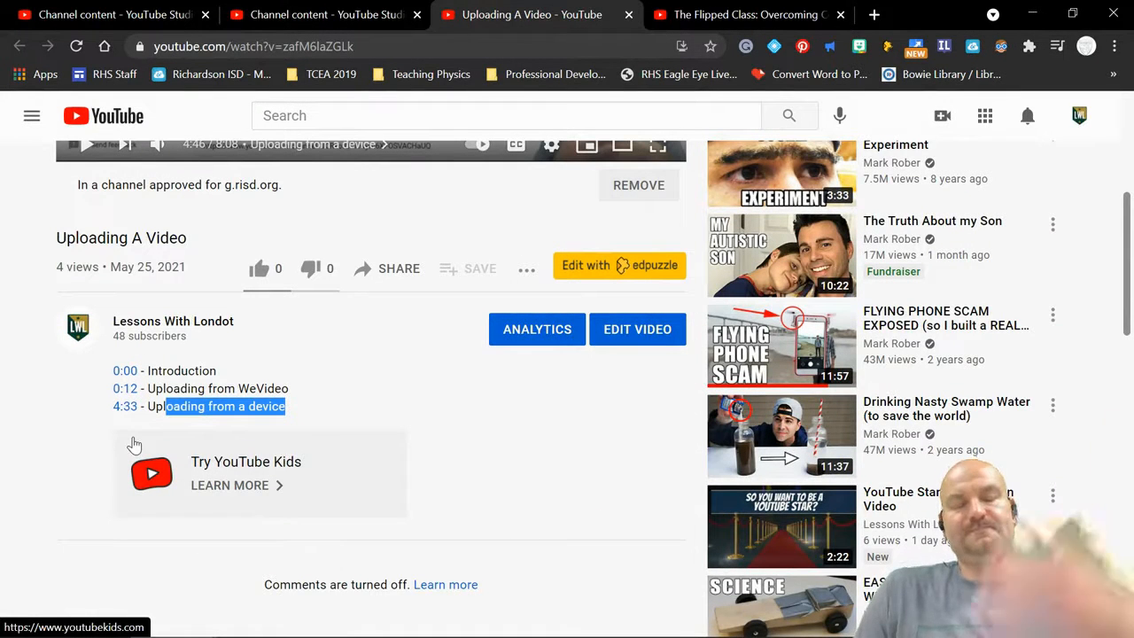